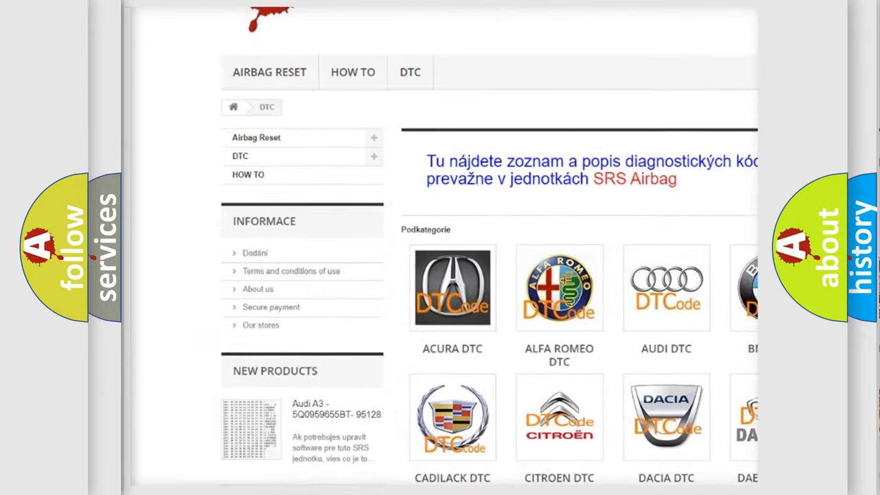
# - Scroll the airbagreset.sk DTC page past the brand logos to the B-series code list
pyautogui.scroll(-3)
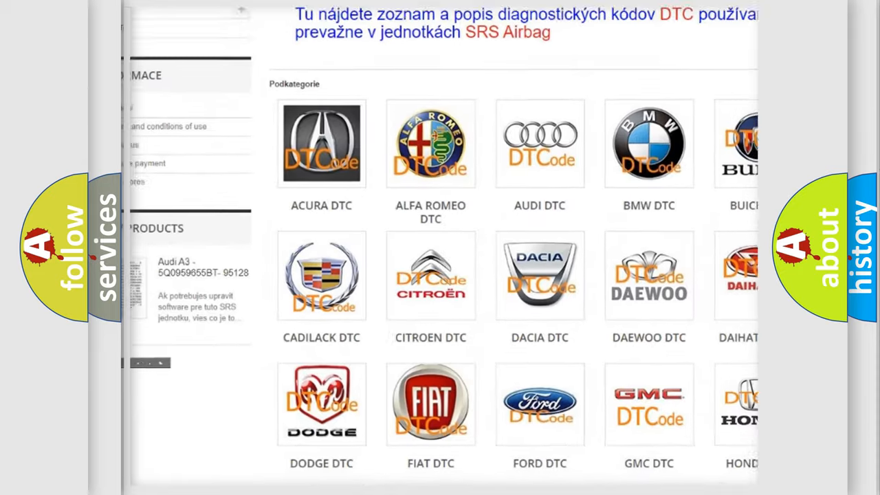
pyautogui.scroll(-3)
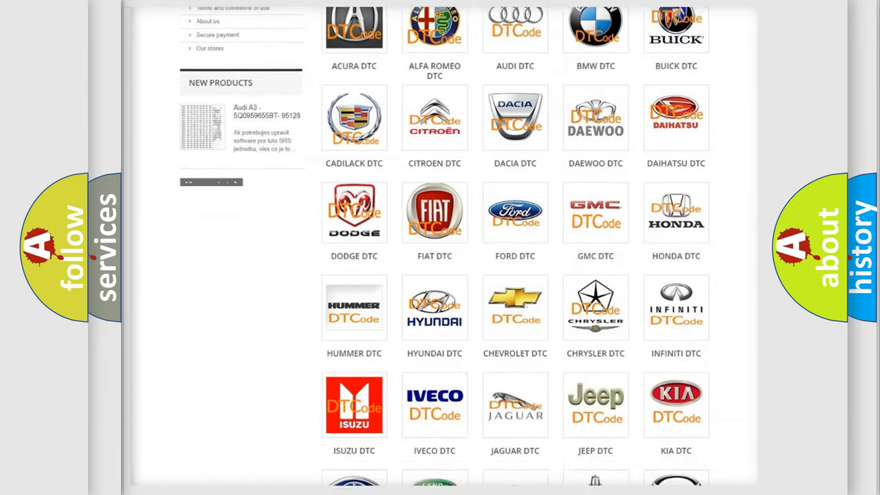
pyautogui.scroll(-3)
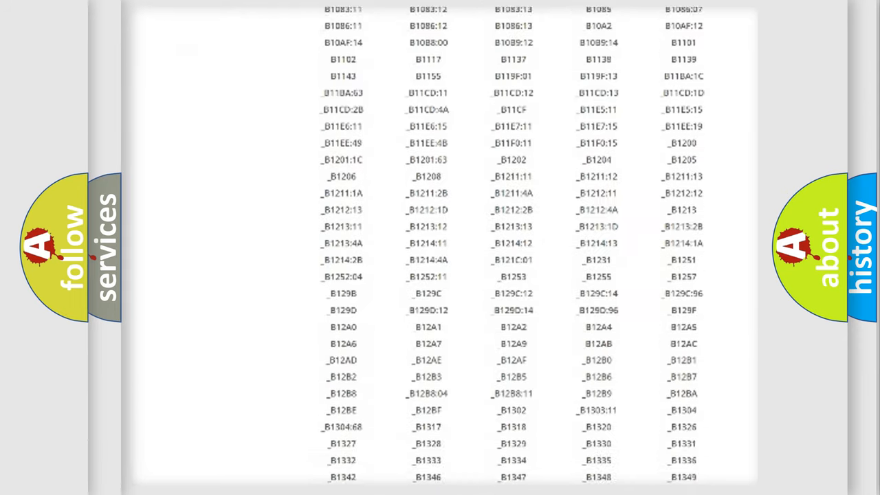
pyautogui.scroll(-3)
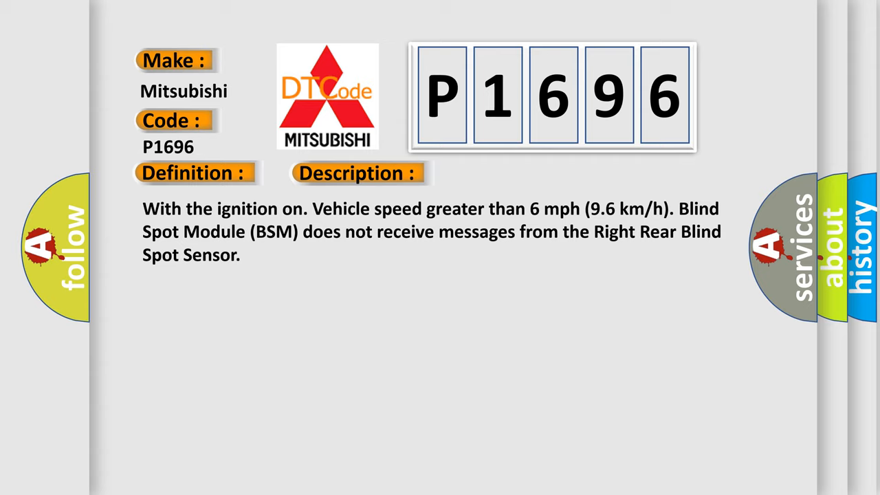
# - Advance the P1696 slide to the Cause text listing open-circuit and sensor faults
pyautogui.click(505, 173)
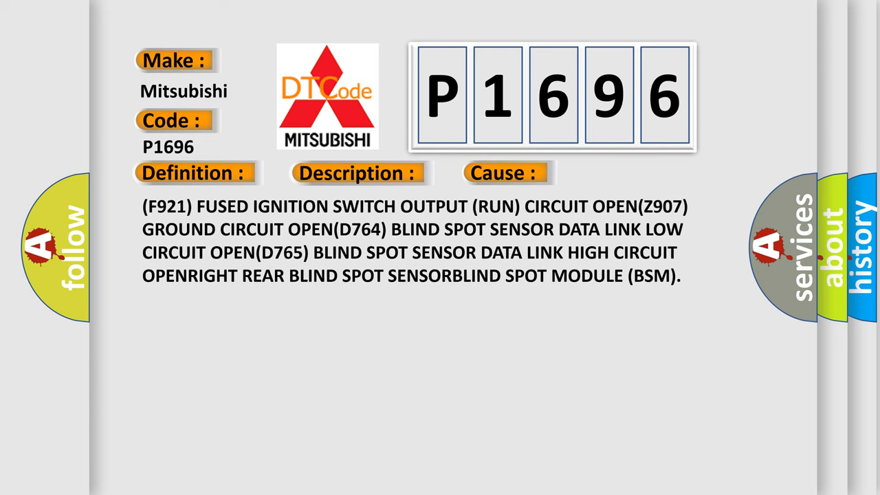